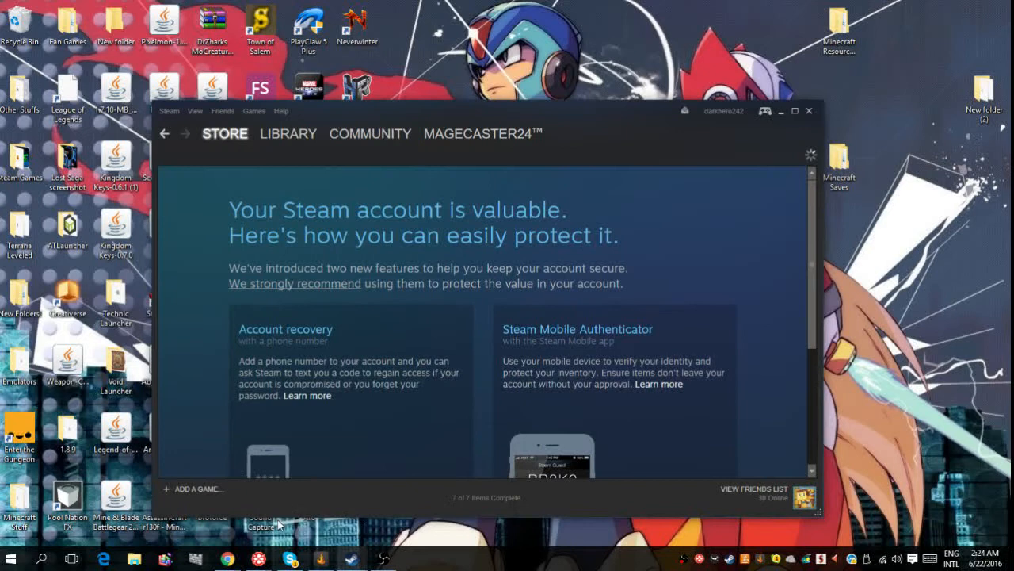
- Reach the Dedicated Bug Report Thread in the Mighty No. 9 Community Hub discussions
click(289, 133)
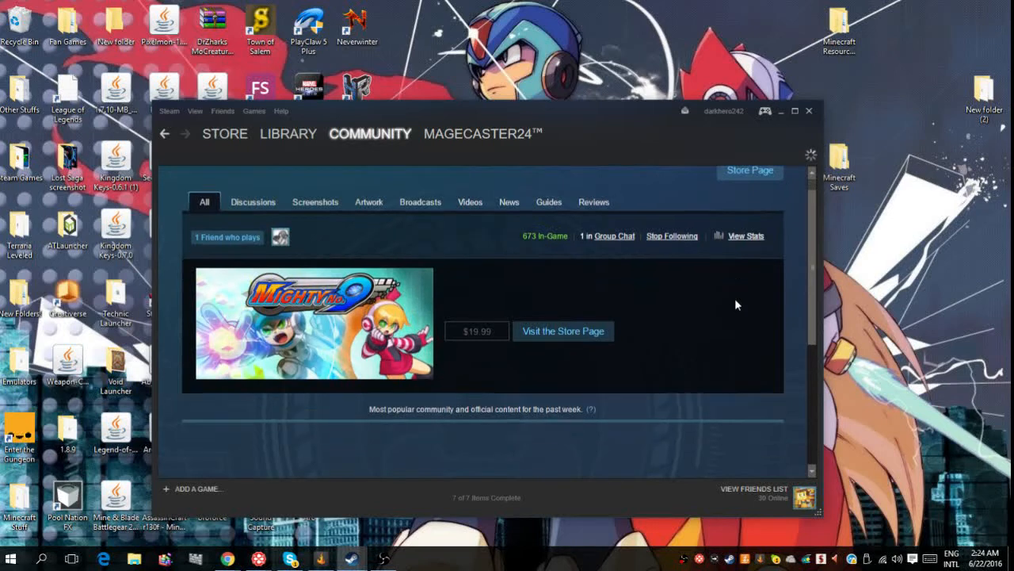
scroll(down, 3)
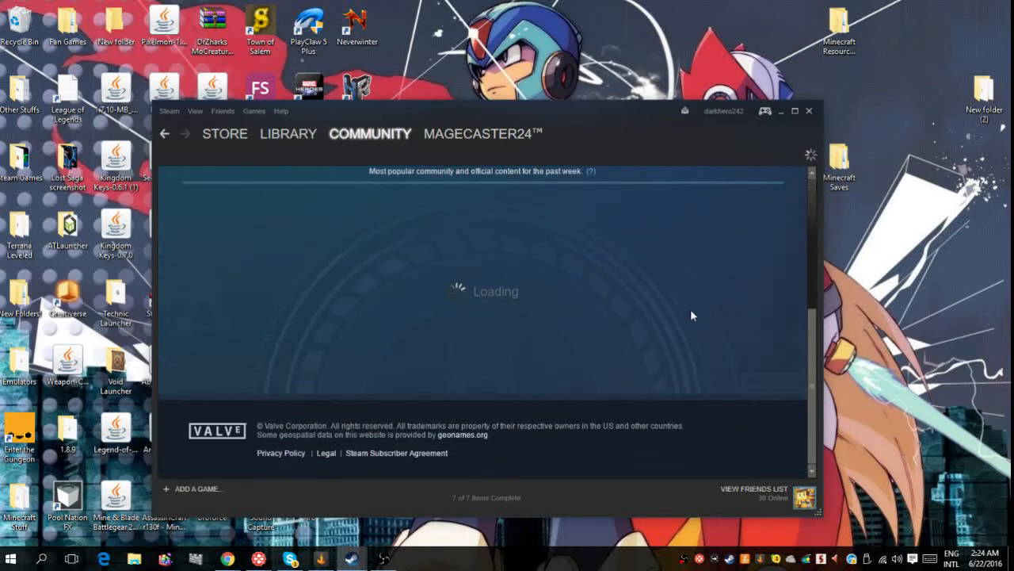
mouse_move(703, 298)
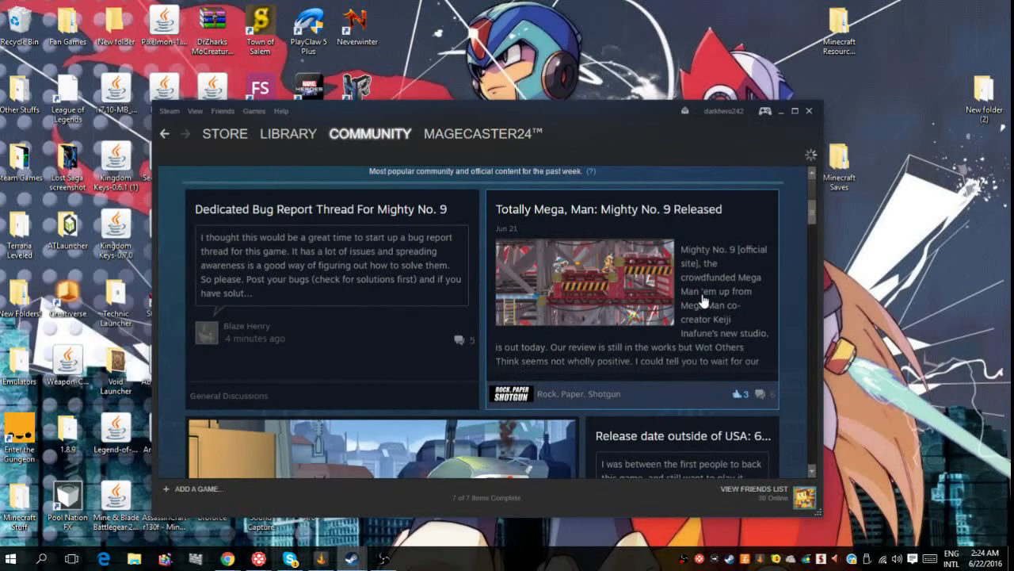
scroll(down, 3)
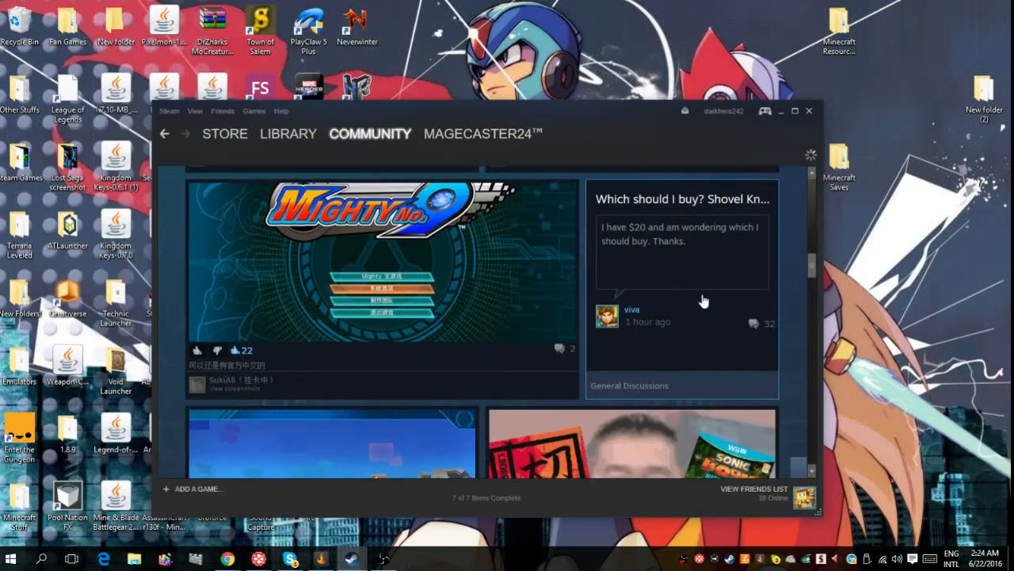
scroll(down, 3)
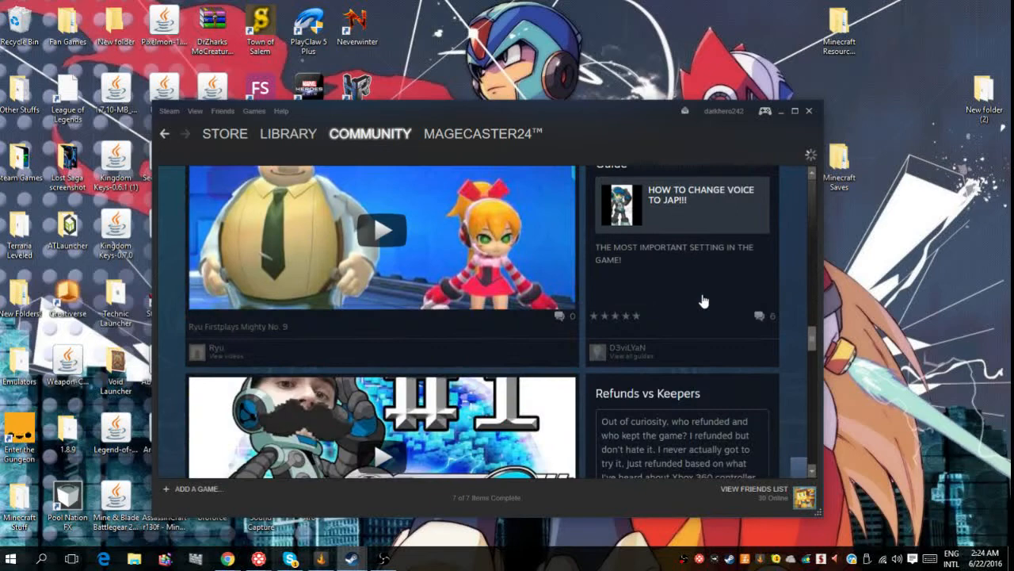
scroll(down, 3)
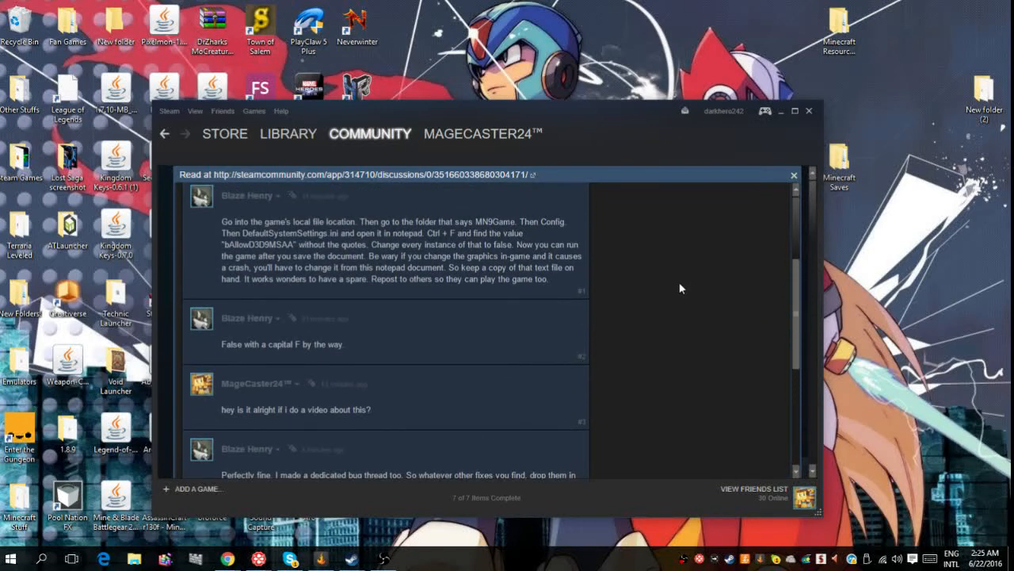
- Read through the thread's remaining comments, then return to Mighty No. 9 in the Library
scroll(down, 3)
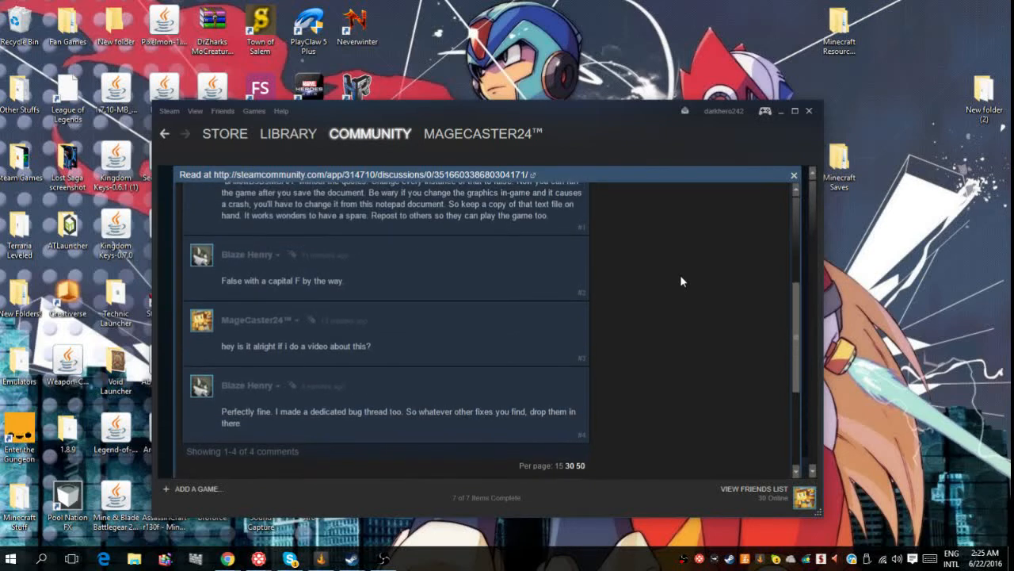
scroll(down, 3)
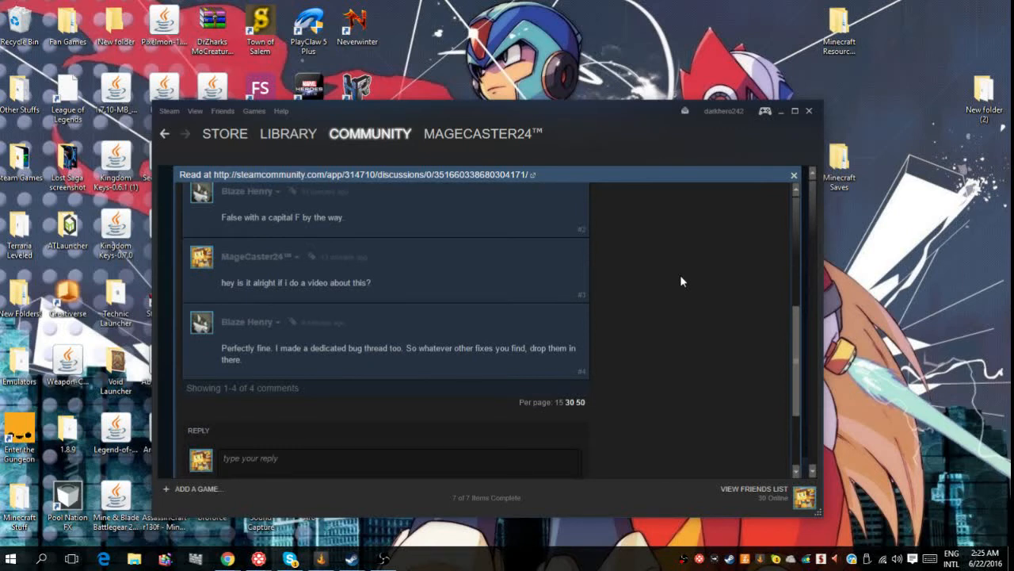
scroll(up, 3)
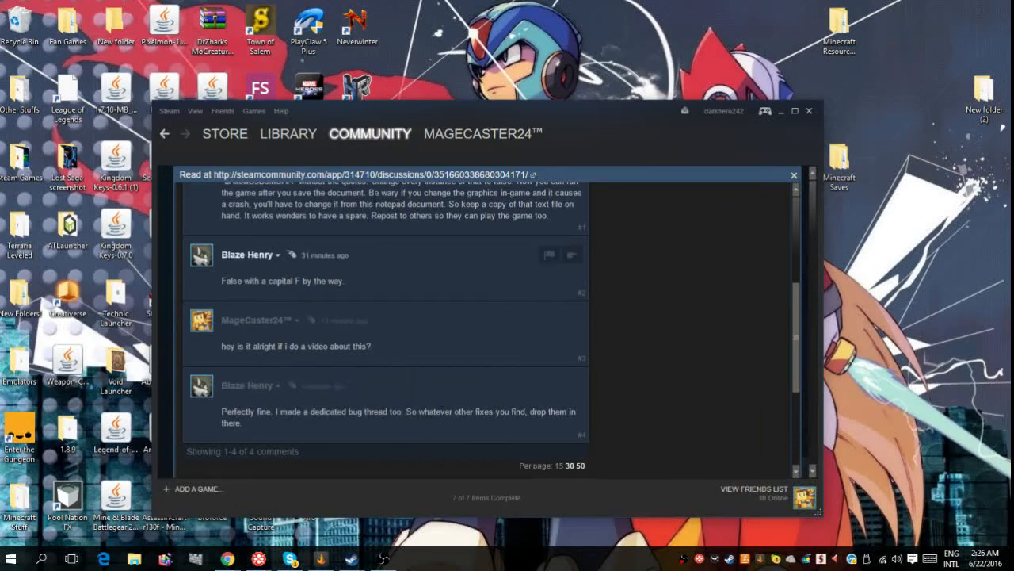
click(288, 133)
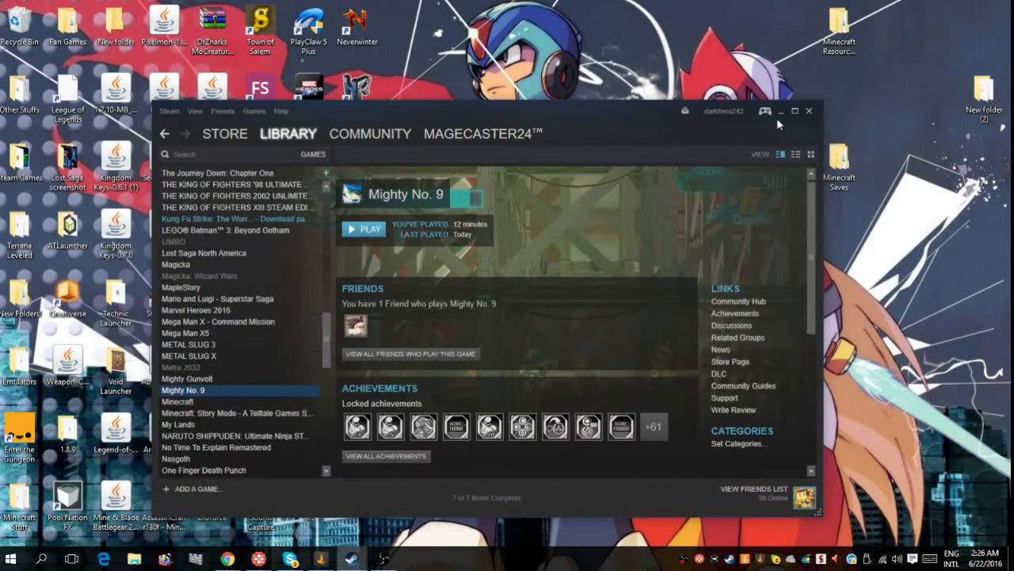
- Minimize Steam so the Windows desktop and its shortcuts are visible
click(795, 111)
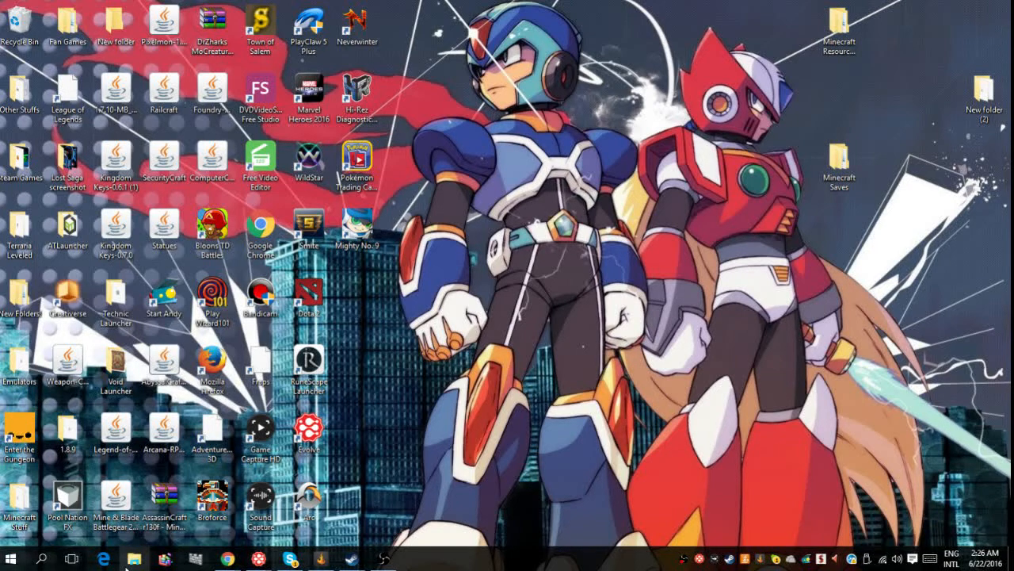
- Browse from This PC into C:\Program Files (x86)\Steam\SteamApps in File Explorer
click(132, 557)
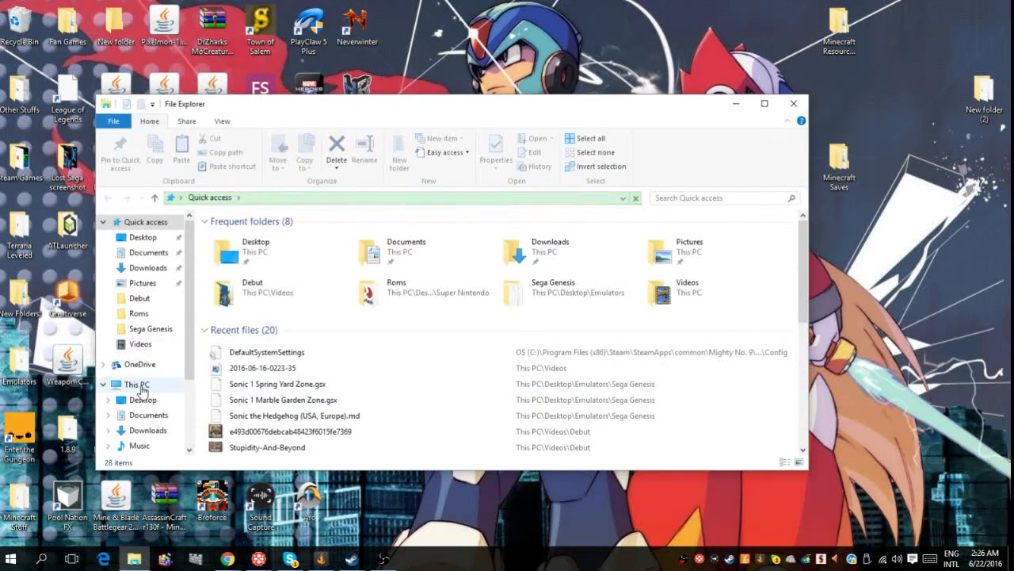
click(137, 385)
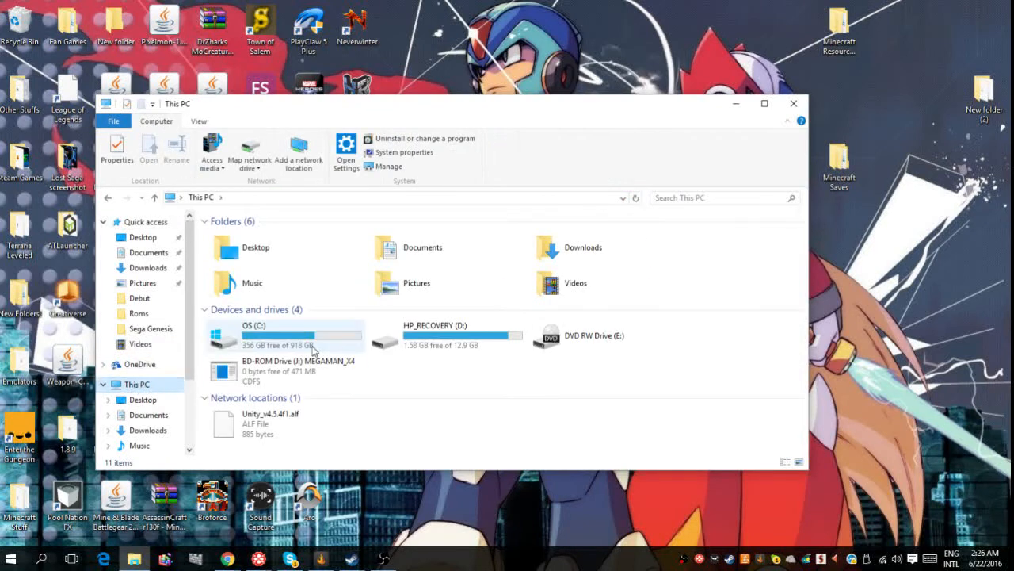
double_click(254, 336)
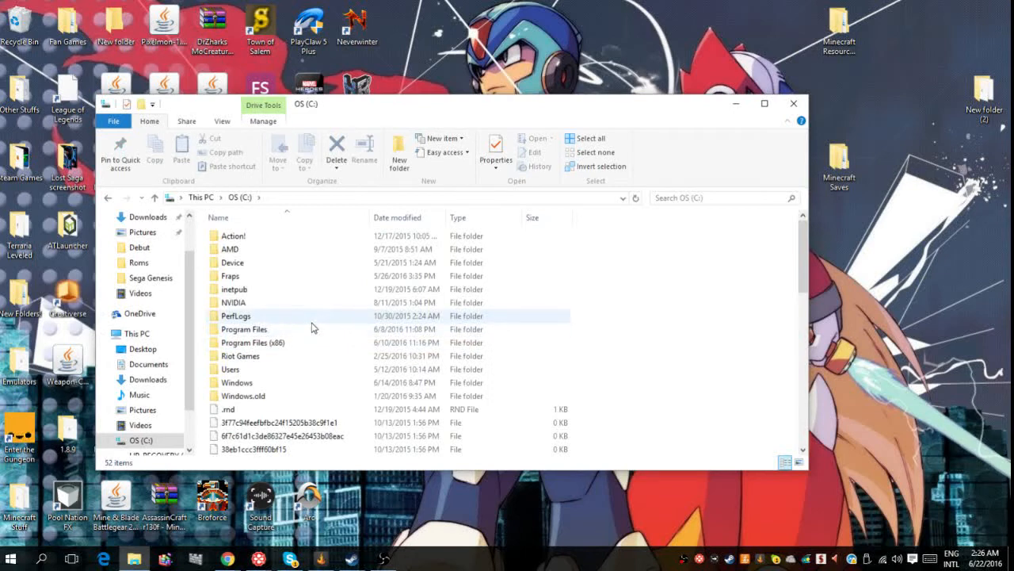
double_click(252, 328)
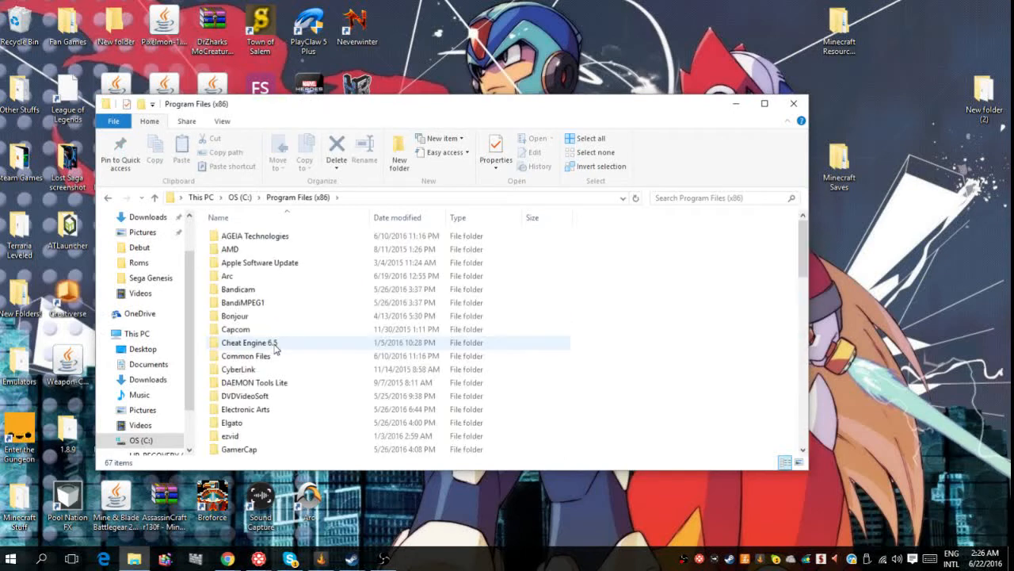
mouse_move(272, 342)
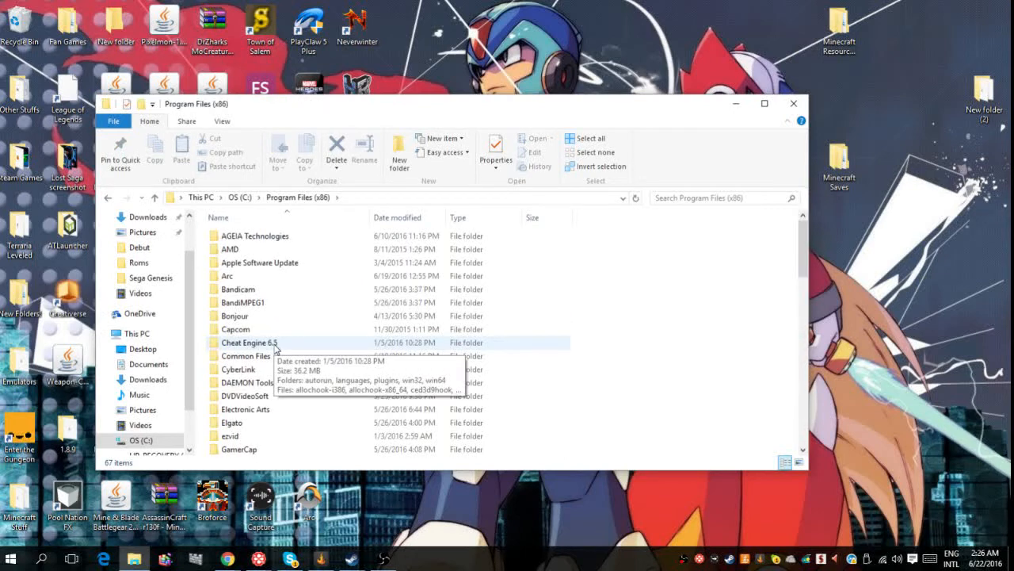
scroll(down, 3)
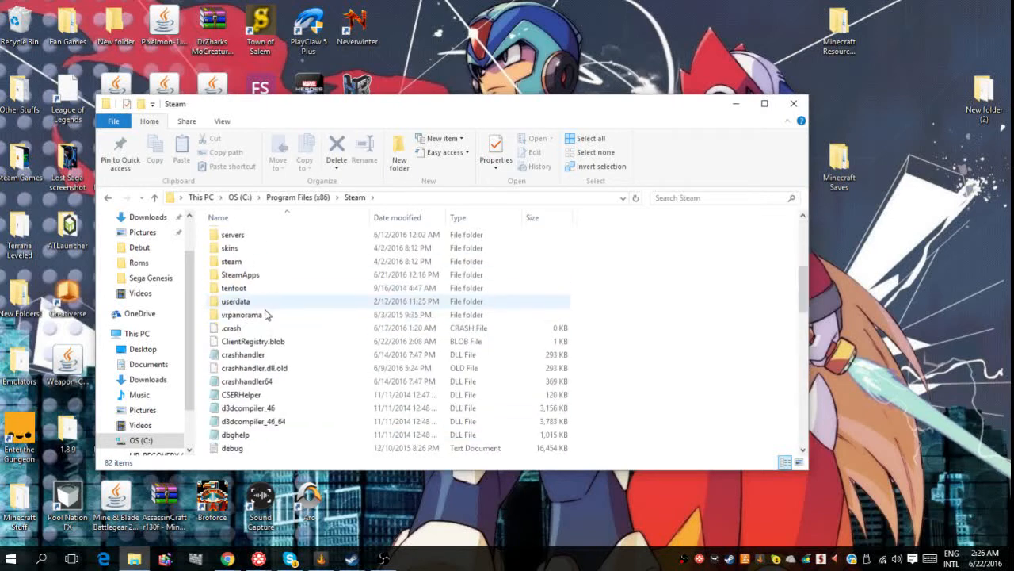
click(241, 274)
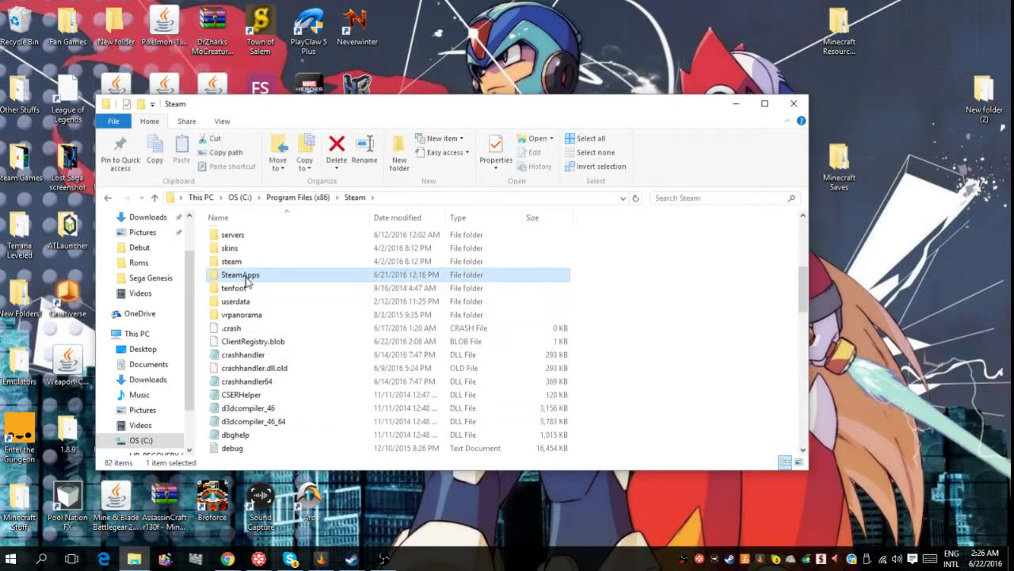
double_click(241, 275)
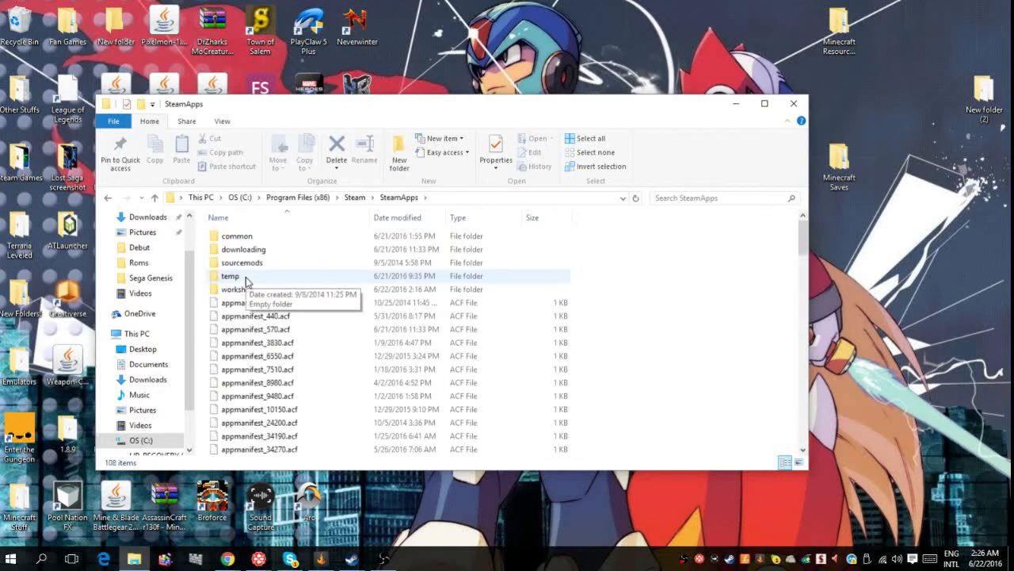
- Reach common\Mighty No. 9\MN9Game\Config and show Open with options for DefaultSystemSettings
double_click(235, 235)
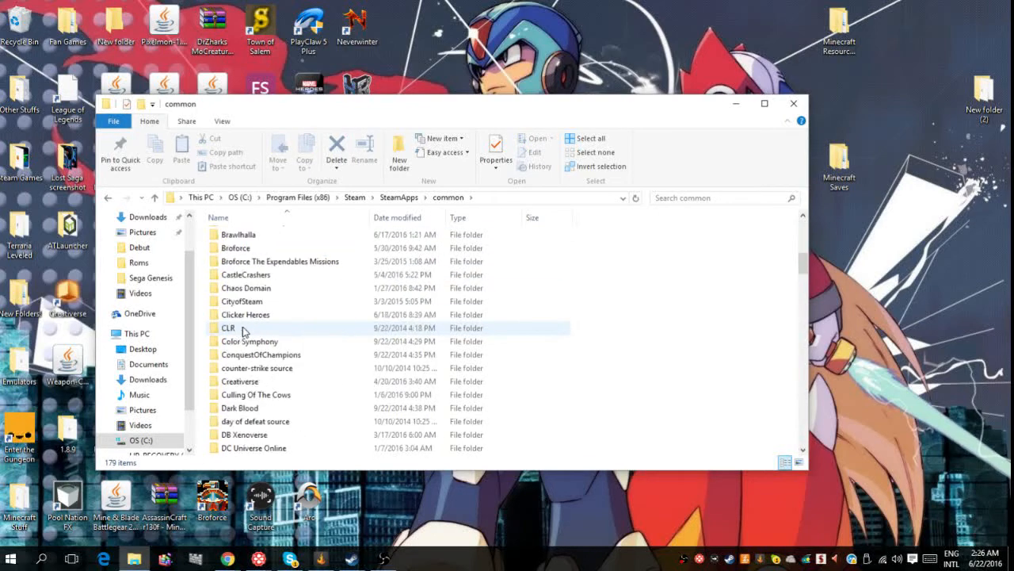
scroll(down, 3)
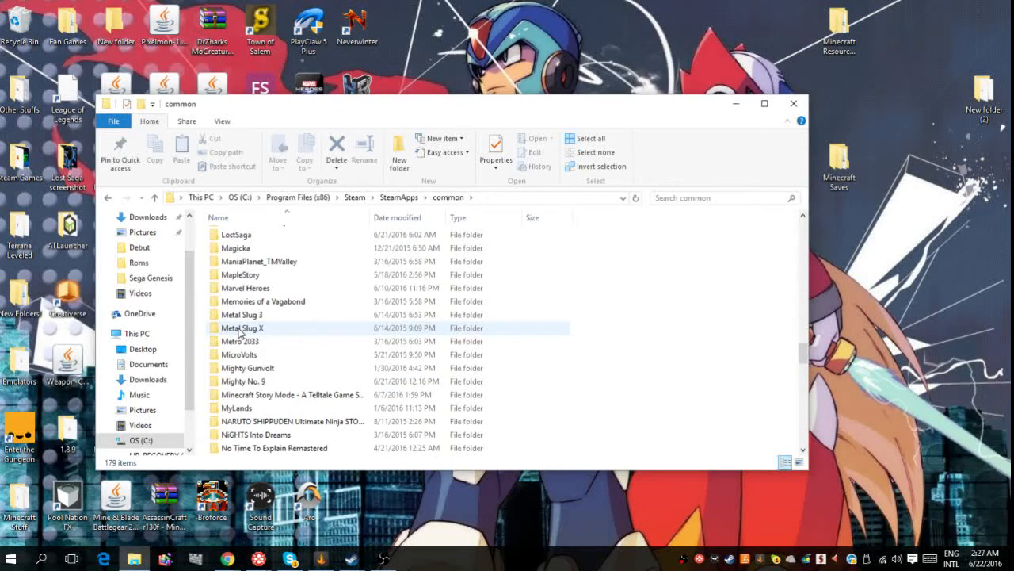
double_click(244, 381)
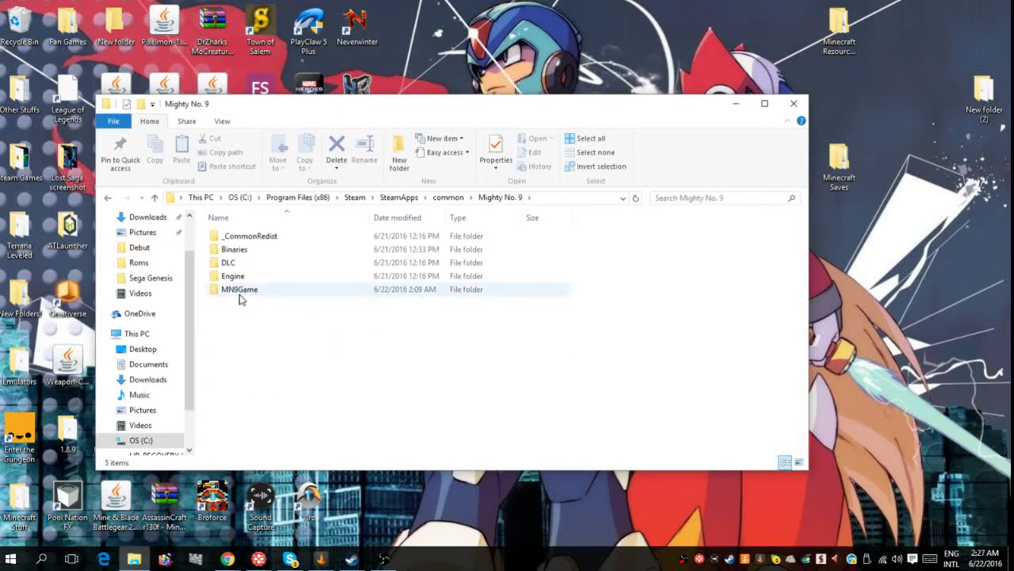
mouse_move(238, 297)
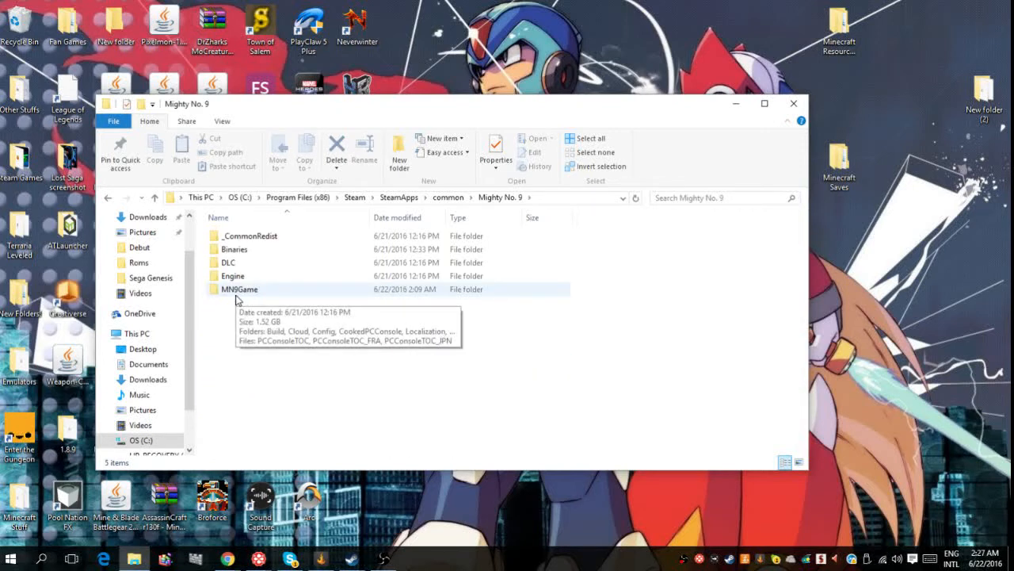
double_click(238, 288)
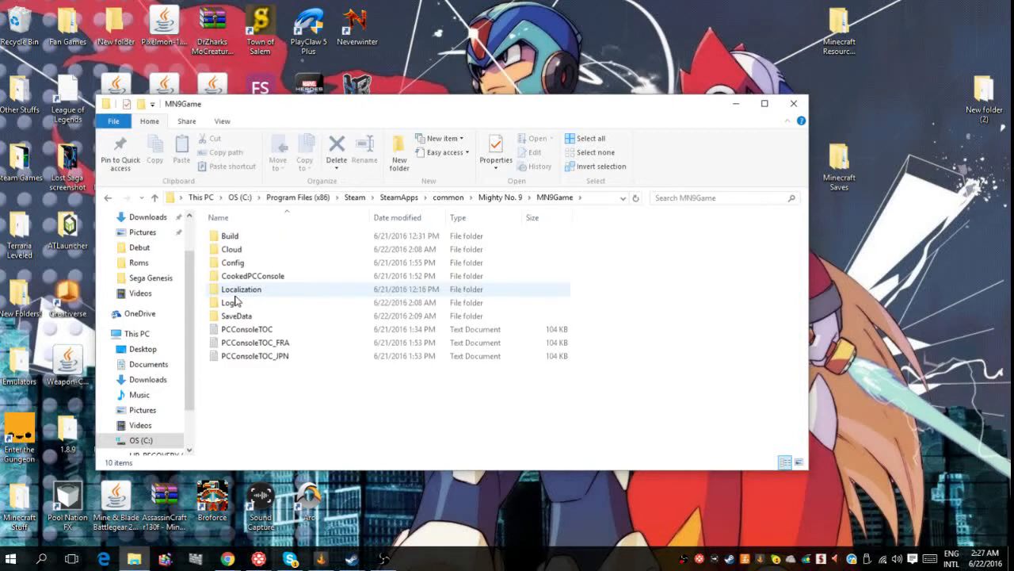
double_click(233, 263)
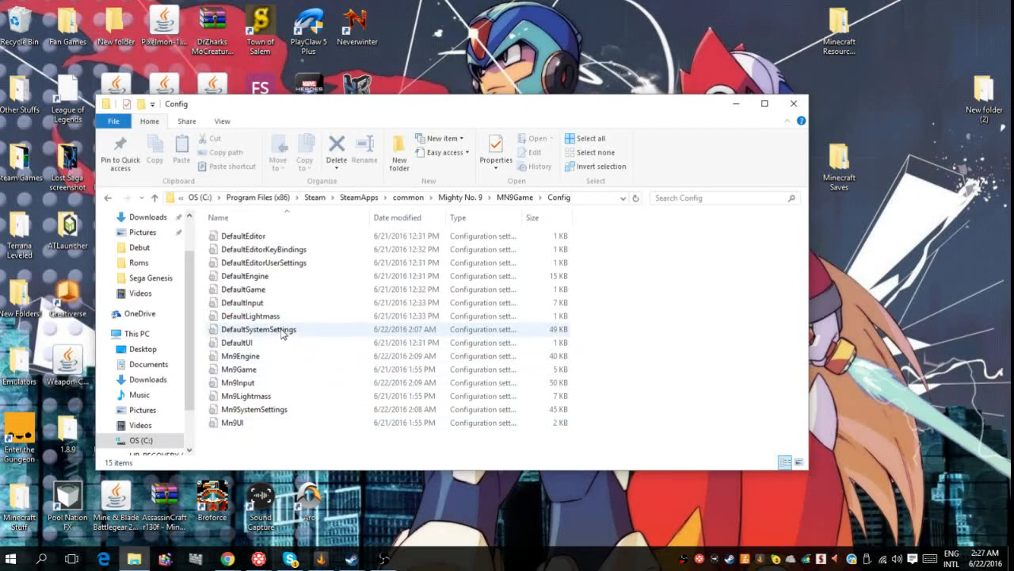
mouse_move(285, 333)
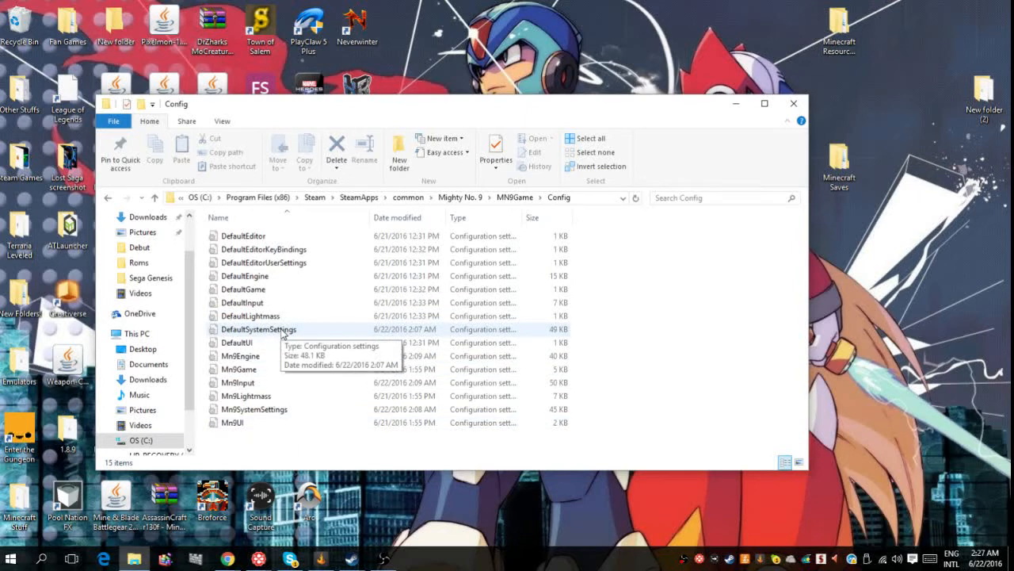
right_click(256, 329)
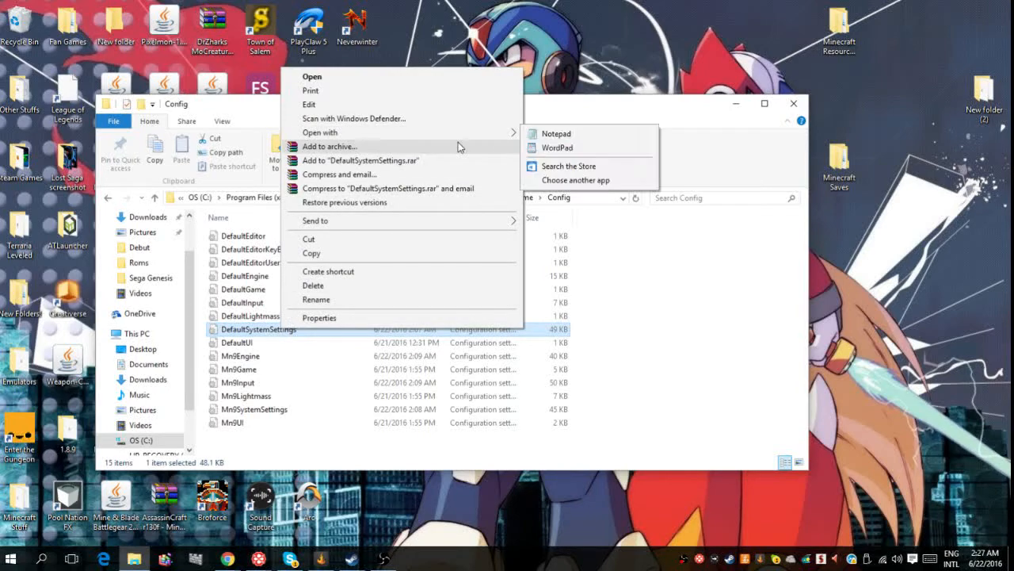
- Load DefaultSystemSettings in Notepad and scroll to the bAllowD3D9MSAA and bAllowTemporalAA lines
click(554, 133)
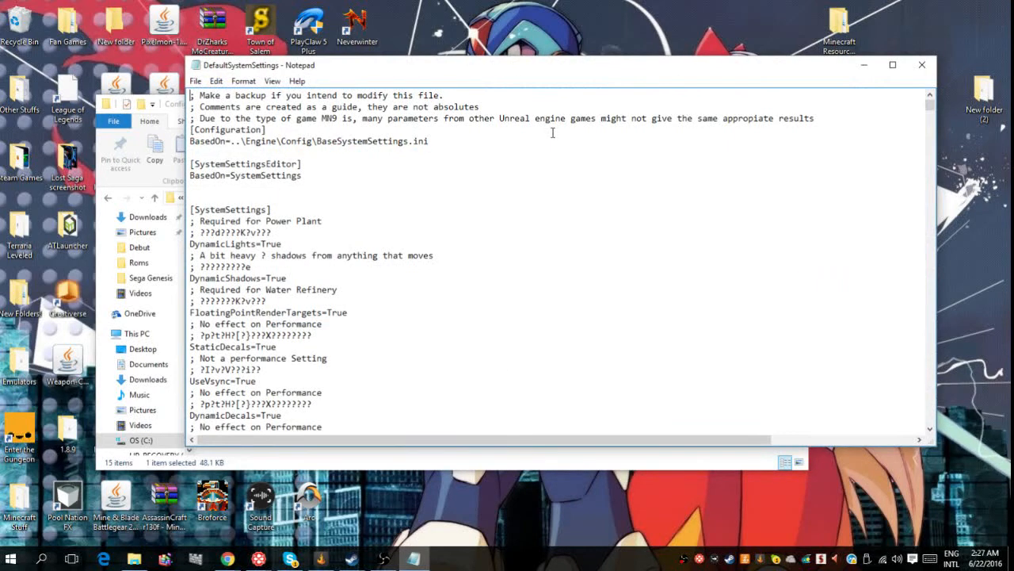
mouse_move(431, 298)
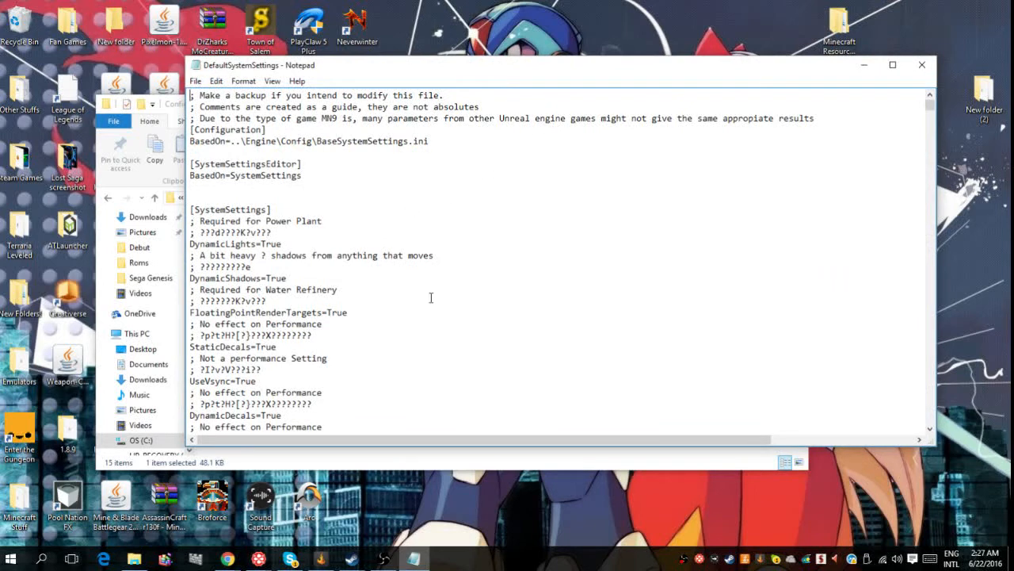
scroll(down, 3)
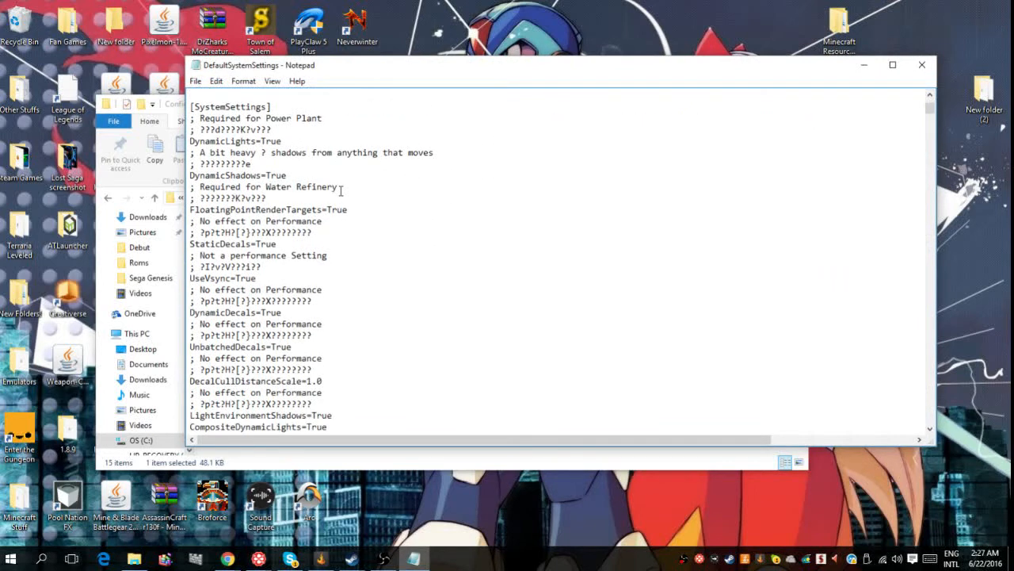
scroll(down, 3)
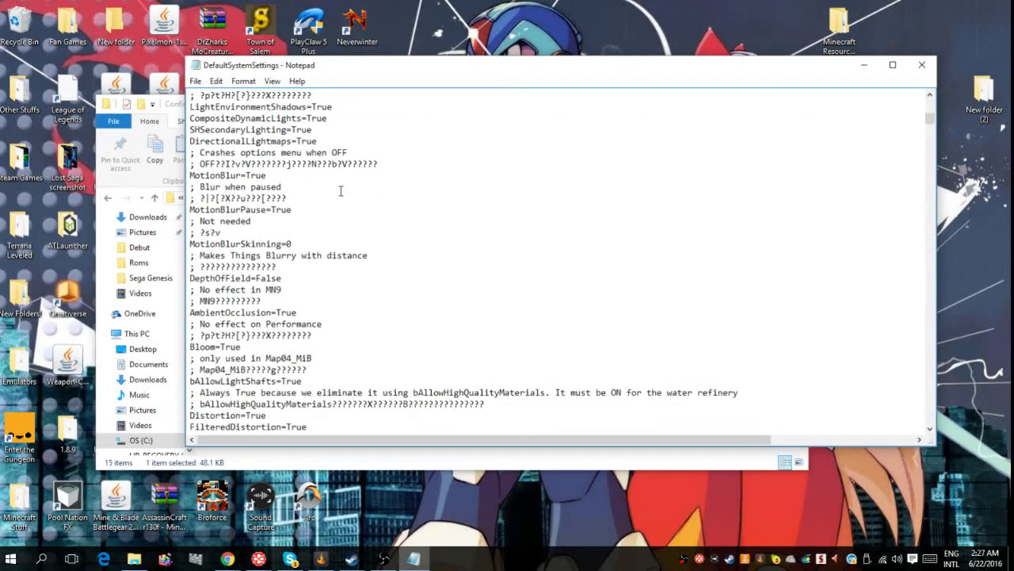
scroll(down, 3)
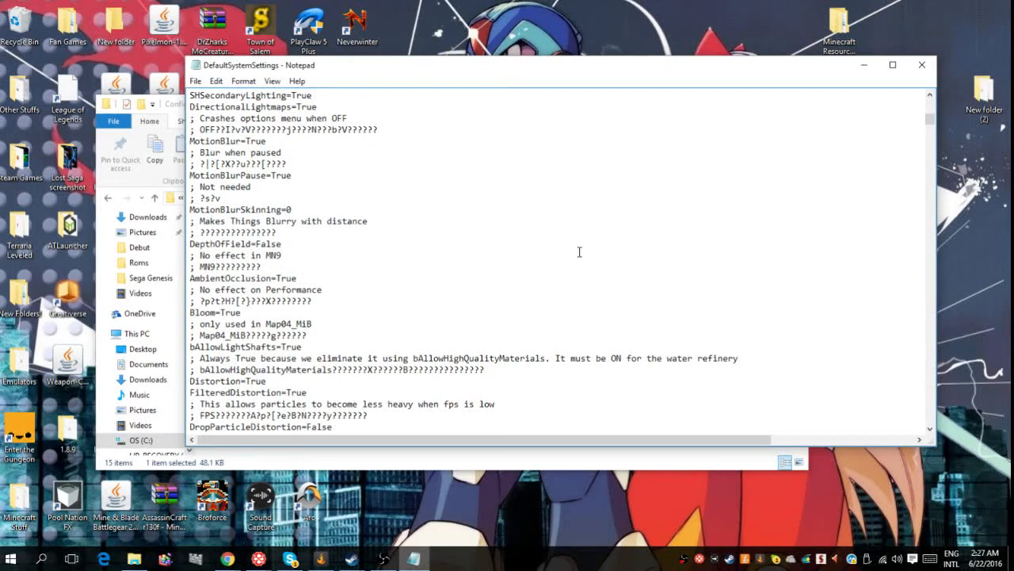
scroll(down, 3)
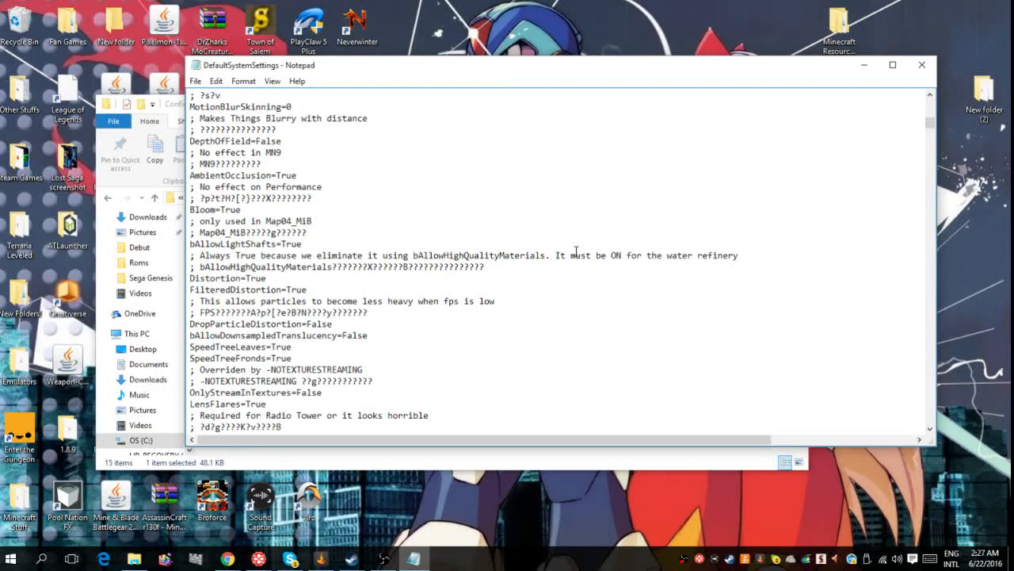
scroll(down, 3)
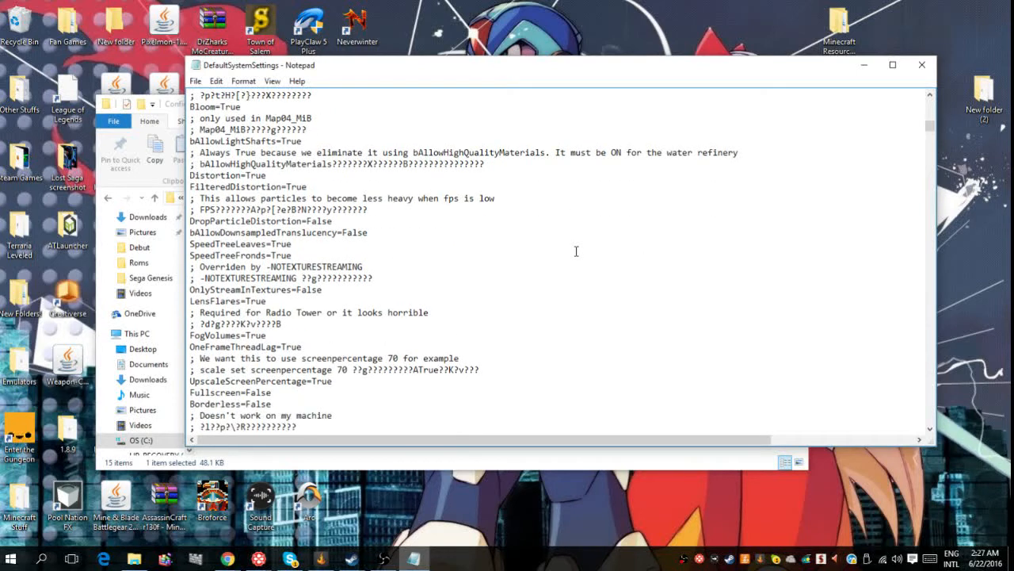
scroll(down, 3)
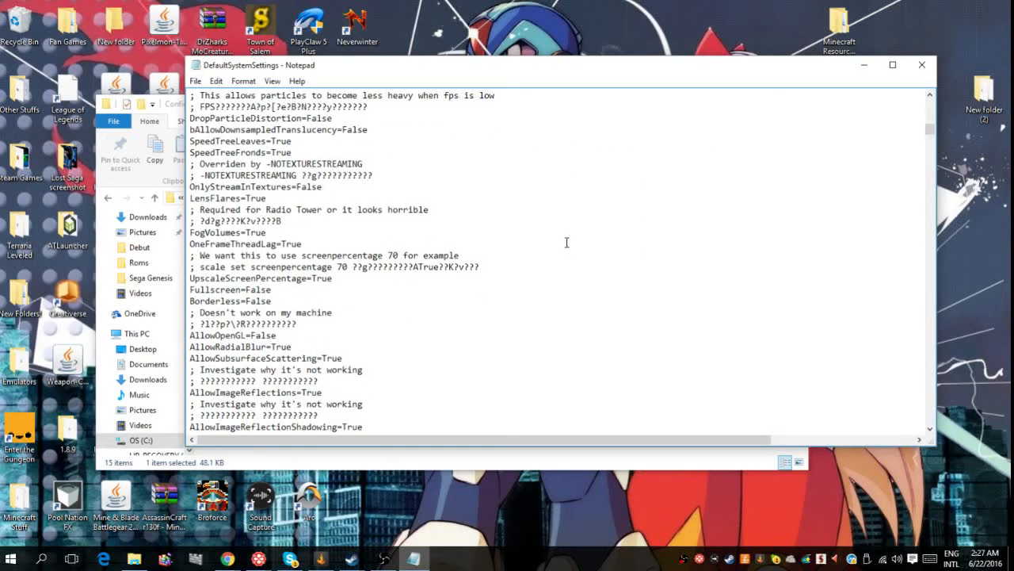
scroll(down, 3)
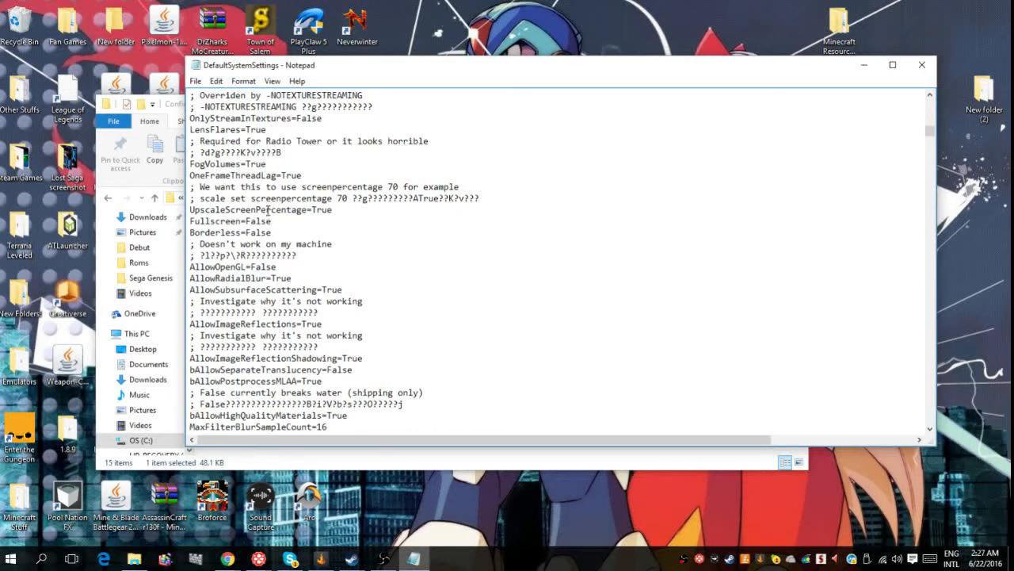
scroll(down, 3)
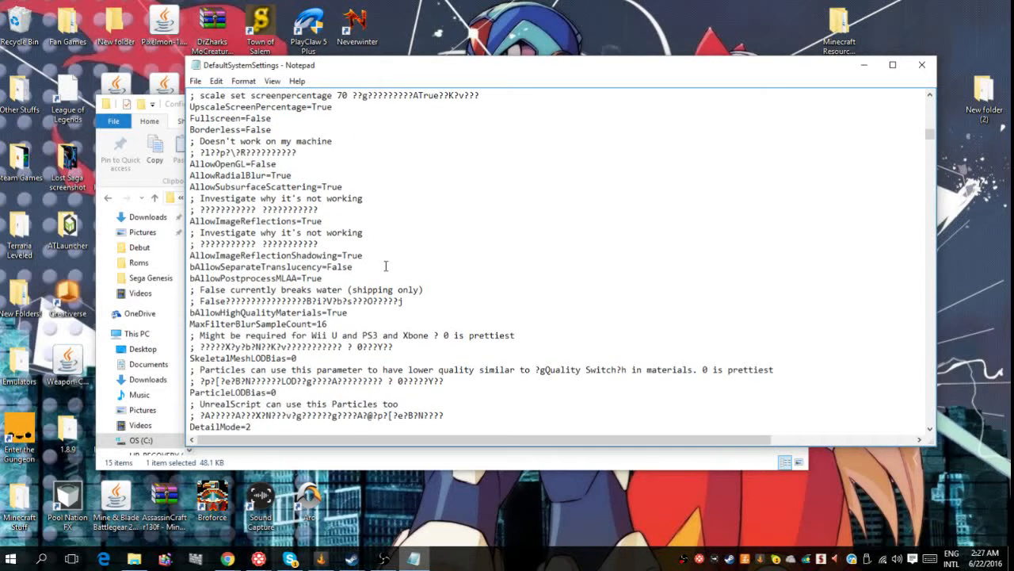
scroll(down, 3)
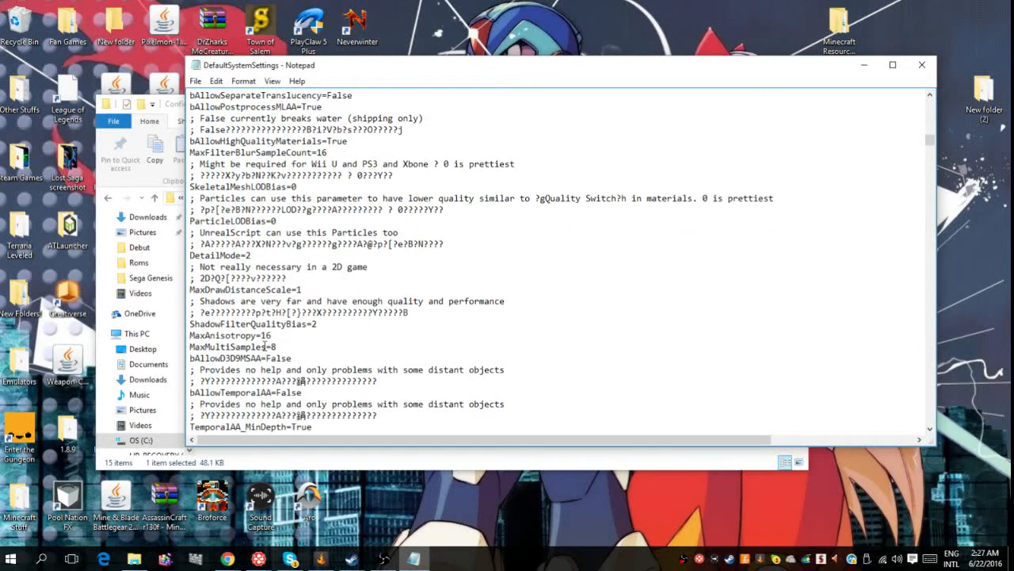
scroll(down, 3)
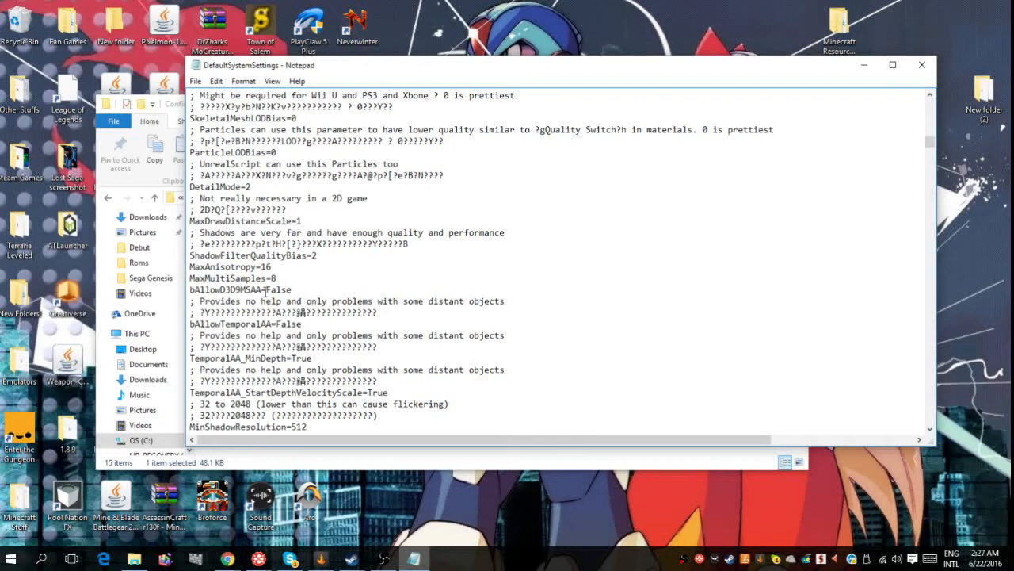
mouse_move(330, 273)
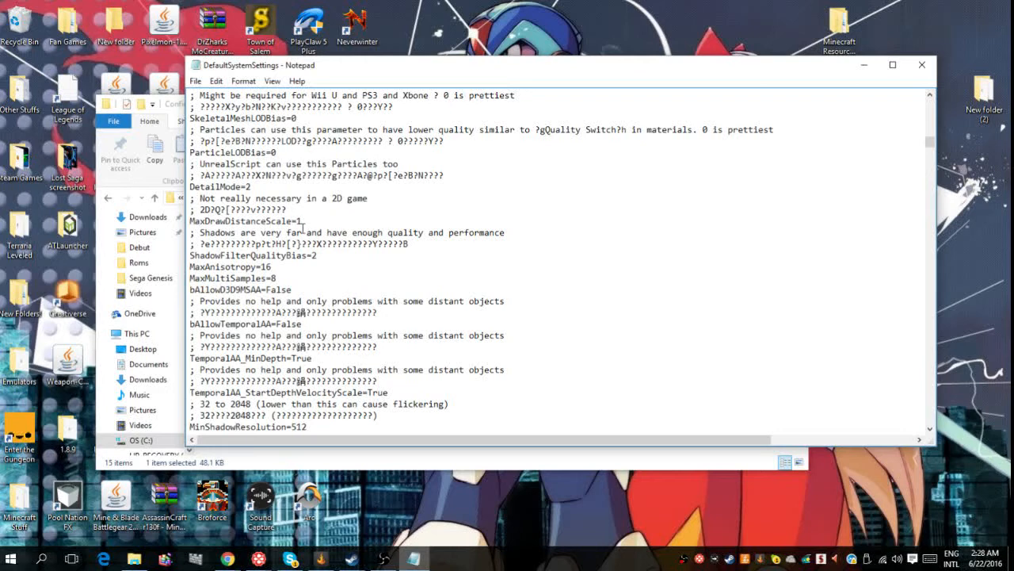
scroll(down, 3)
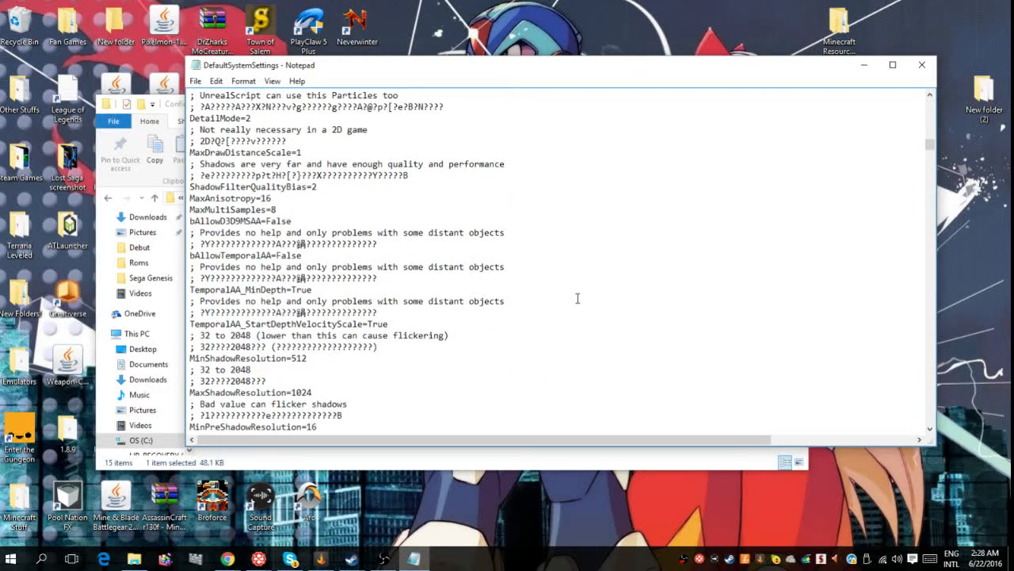
mouse_move(414, 159)
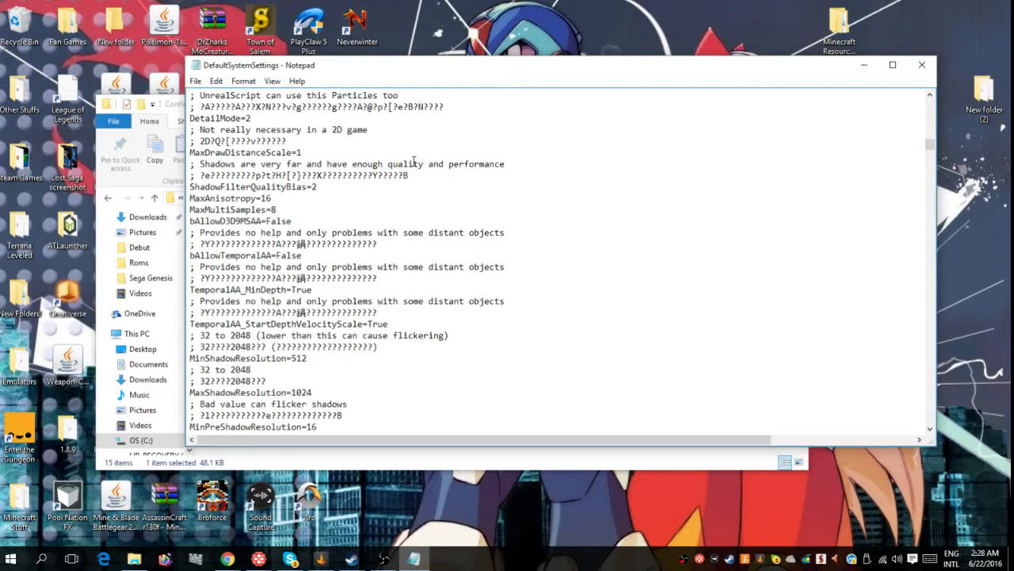
mouse_move(922, 67)
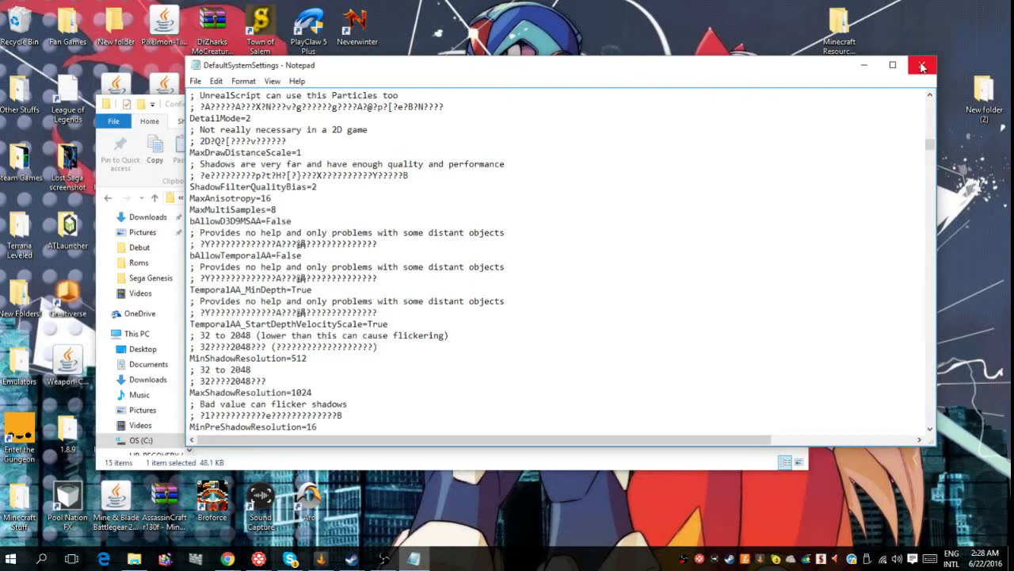
- Close Notepad and the Config folder window, leaving Steam's Mighty No. 9 page showing
click(923, 67)
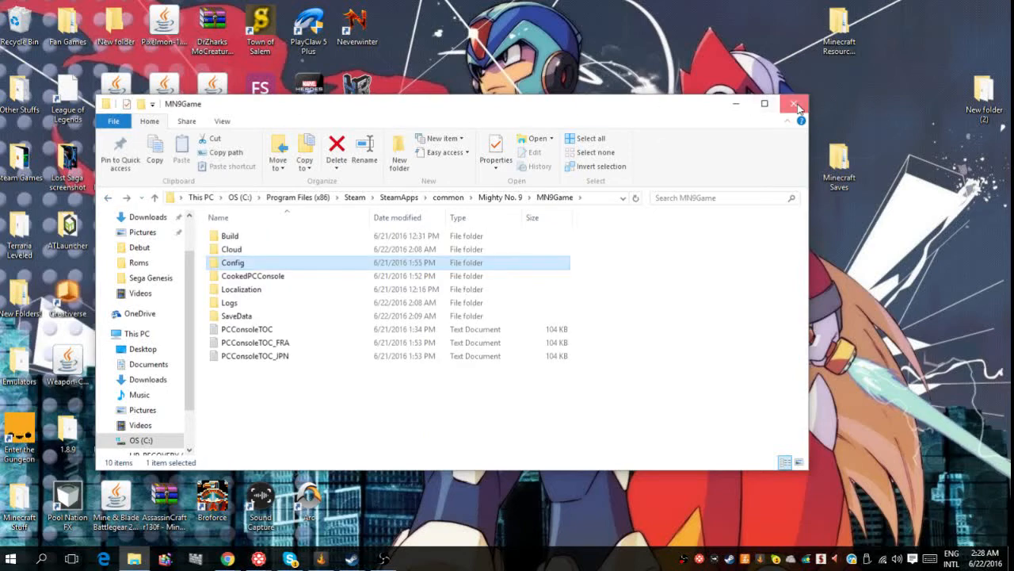
click(792, 104)
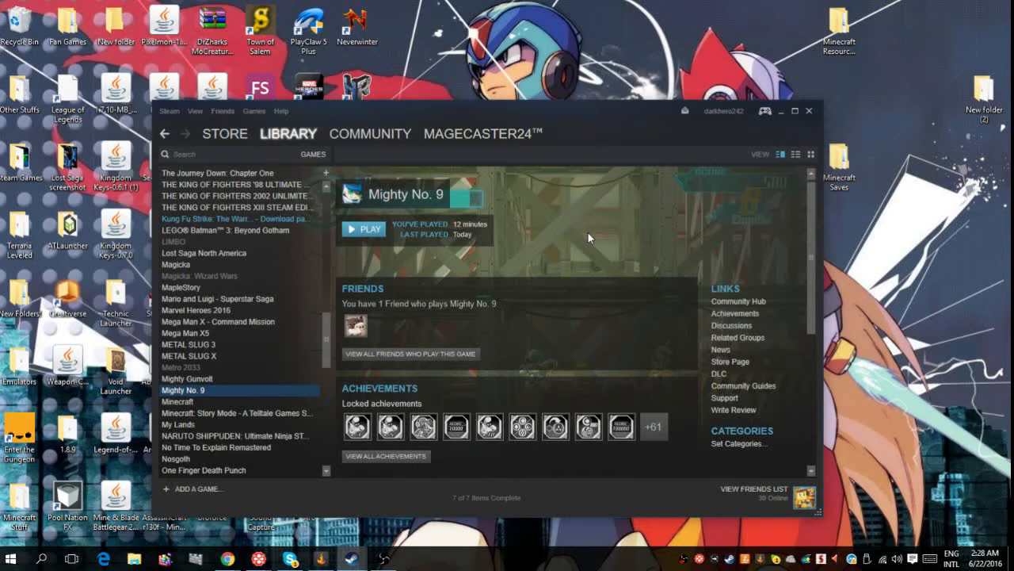
- Start Mighty No. 9 with PLAY and let it reach its title menu without crashing
click(363, 228)
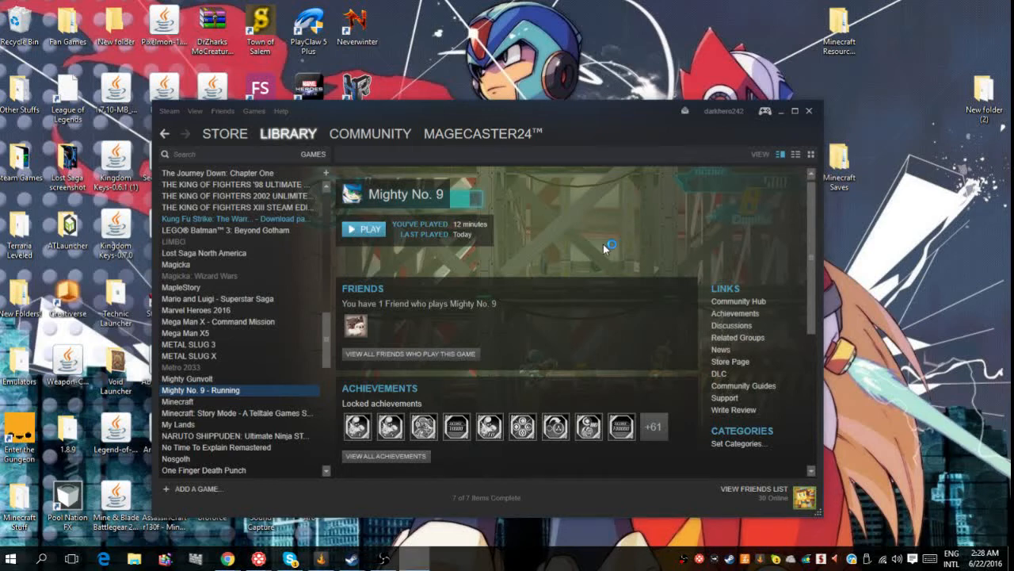
mouse_move(634, 274)
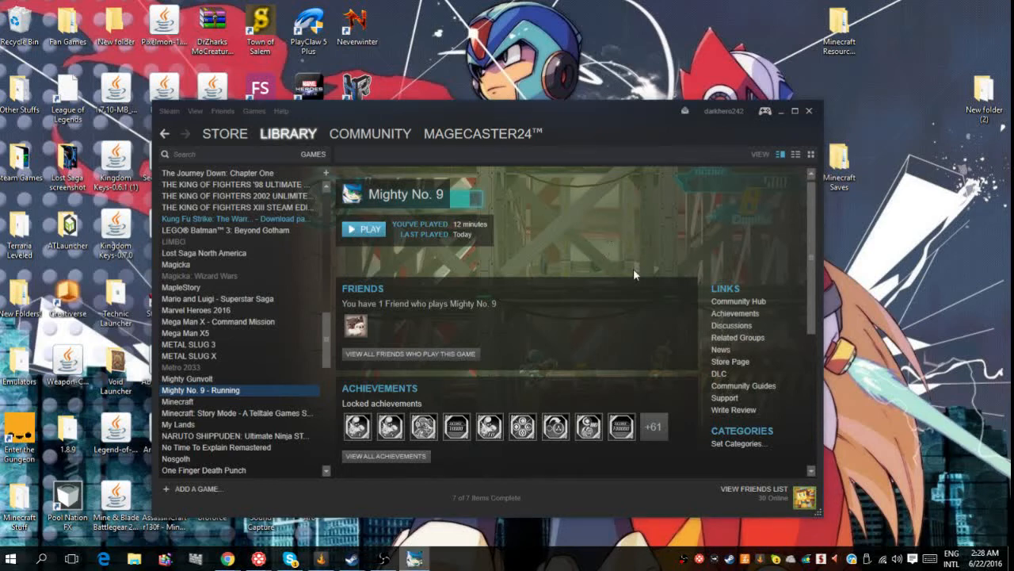
click(363, 228)
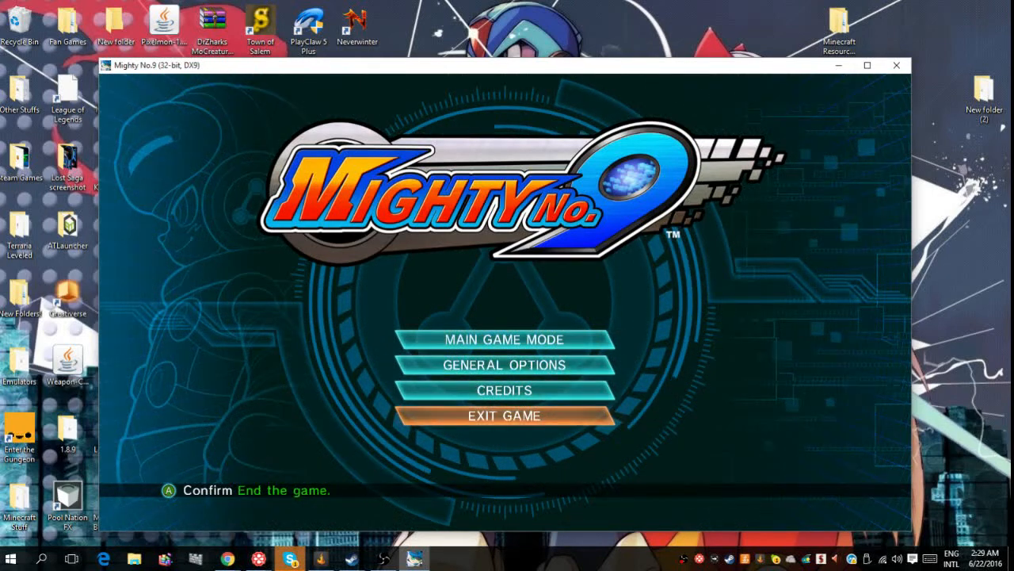
- Choose EXIT GAME and confirm Yes to quit back to the Steam library
click(504, 415)
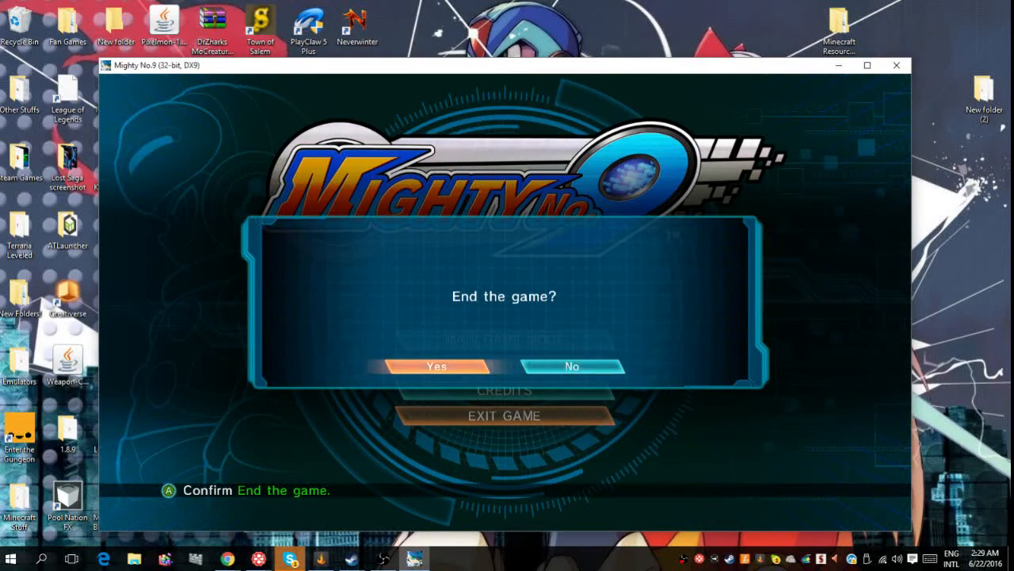
click(438, 366)
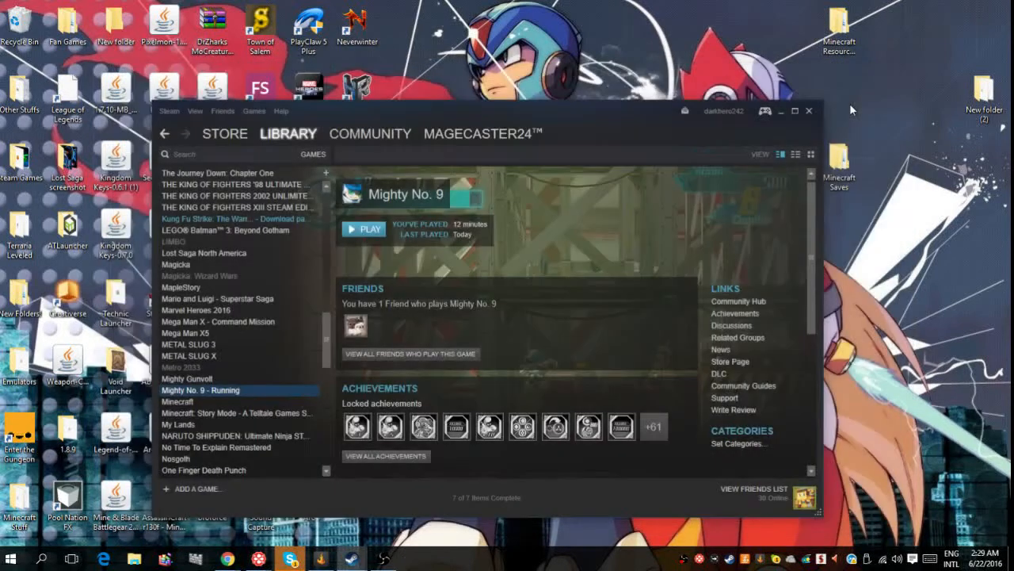